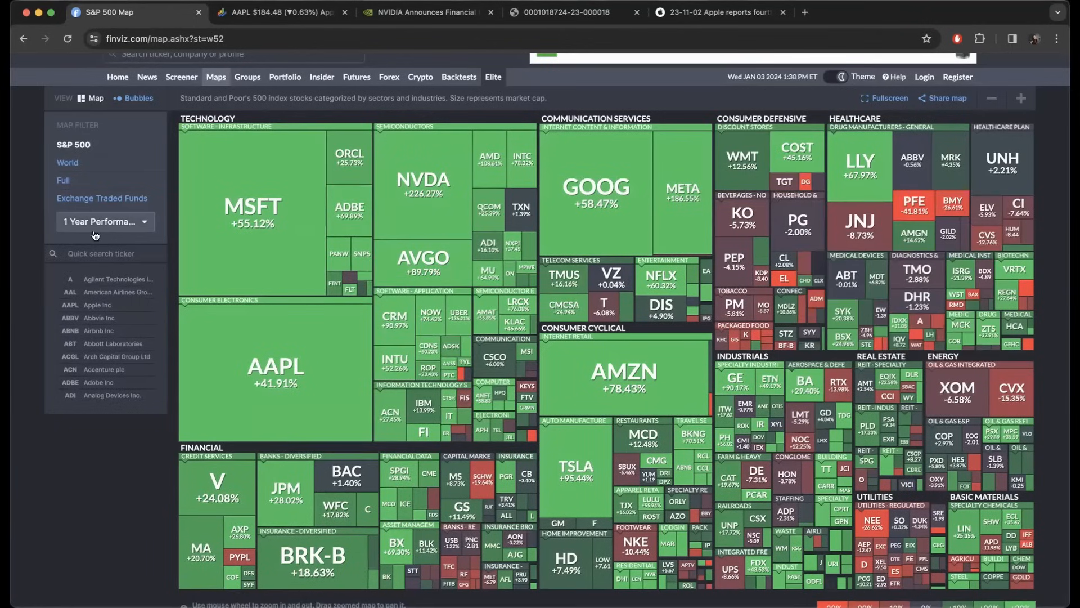
Step: Colour the Finviz S&P 500 heatmap by 1 Week Performance
left_click(103, 221)
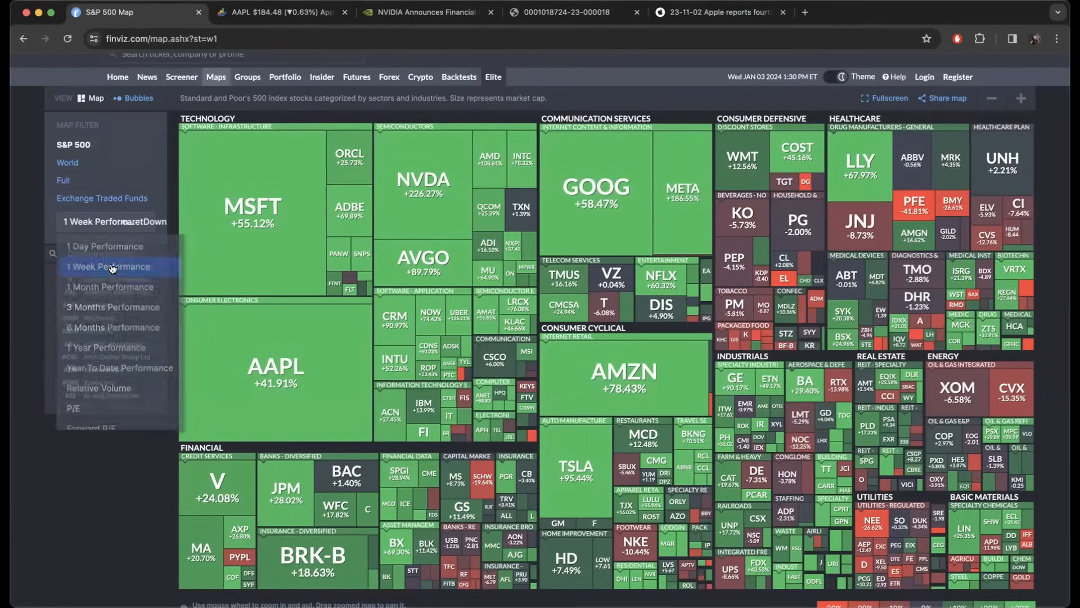
left_click(108, 267)
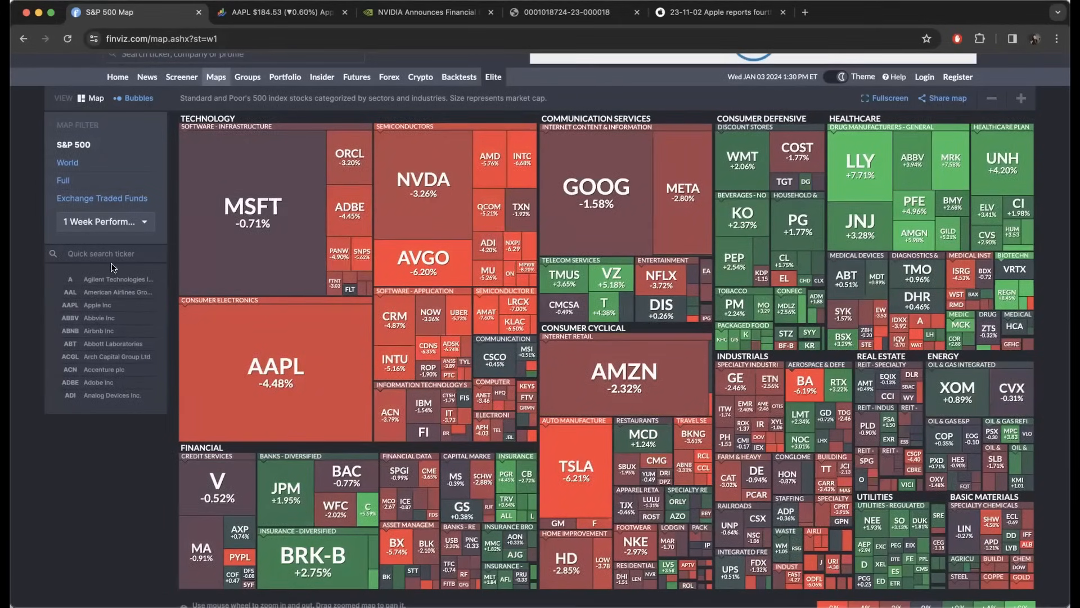
mouse_move(914, 207)
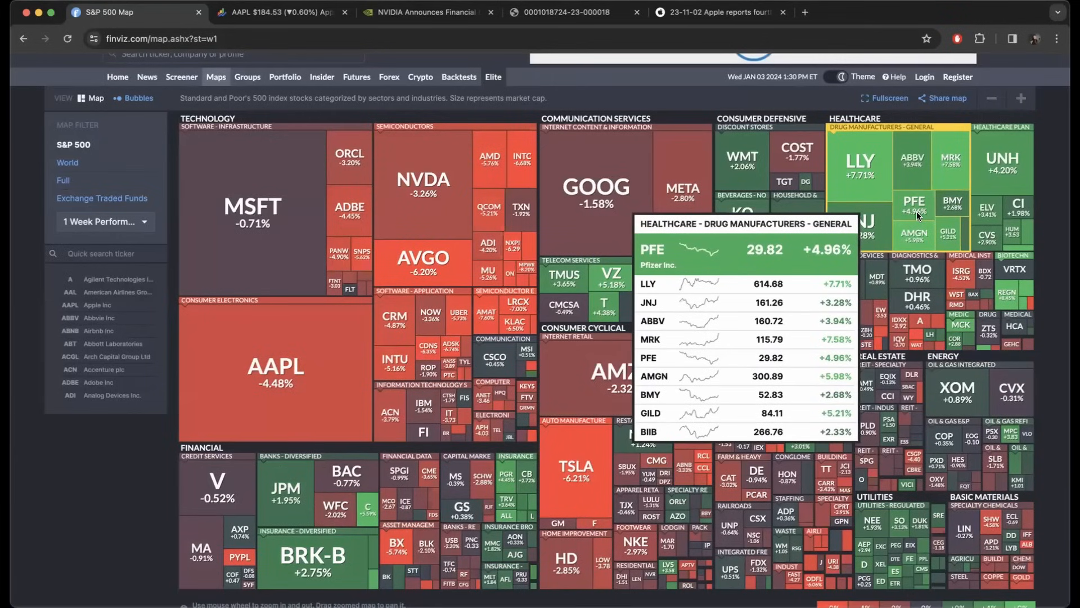
mouse_move(873, 130)
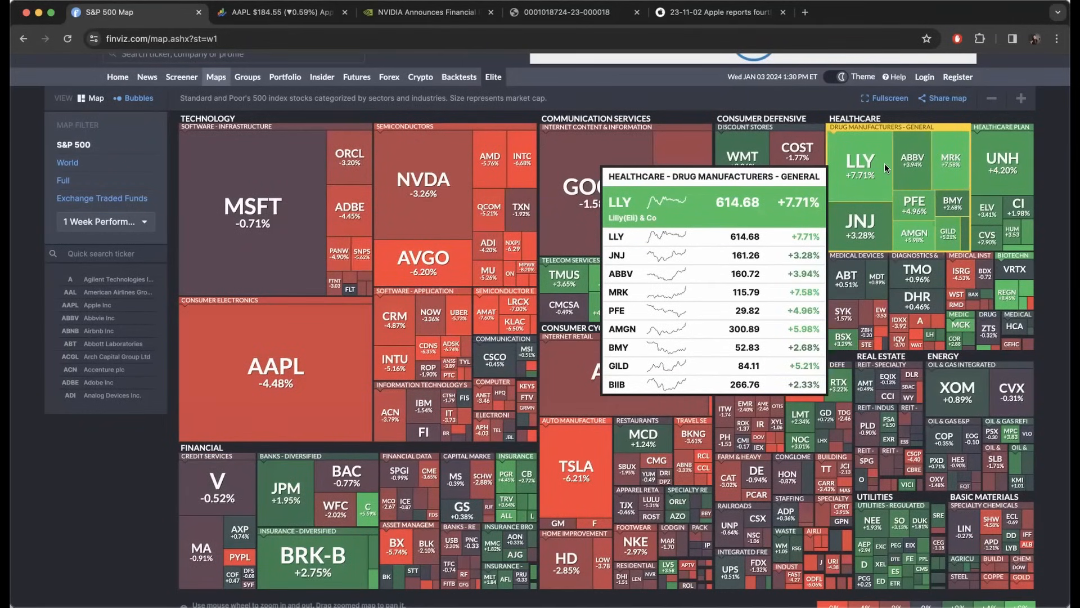
mouse_move(150, 208)
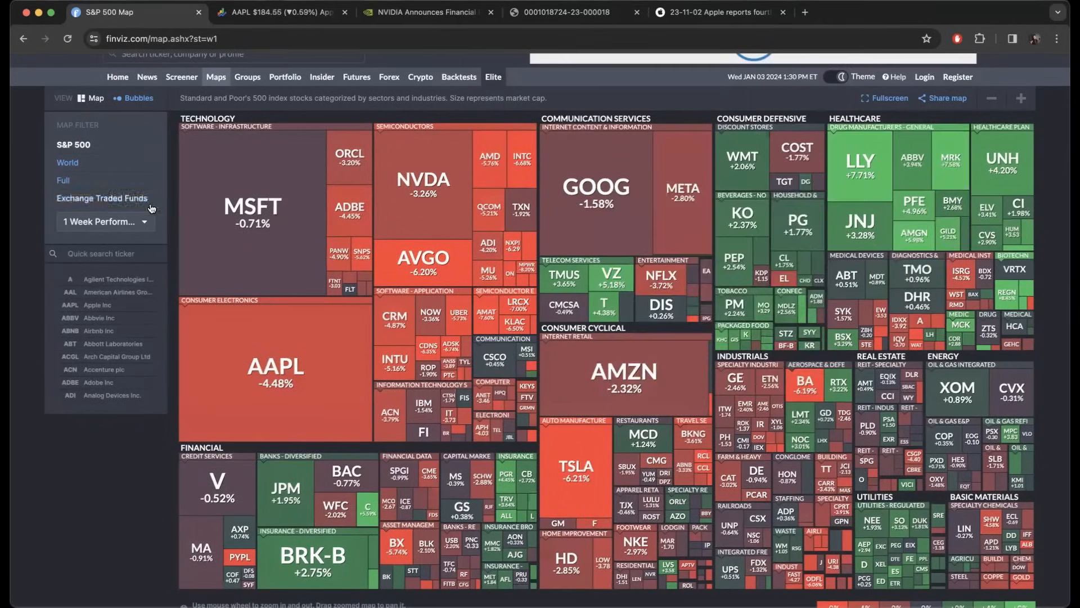
Step: Return the heatmap to 1 Year Performance and switch to the Apple Google Finance comparison
left_click(105, 221)
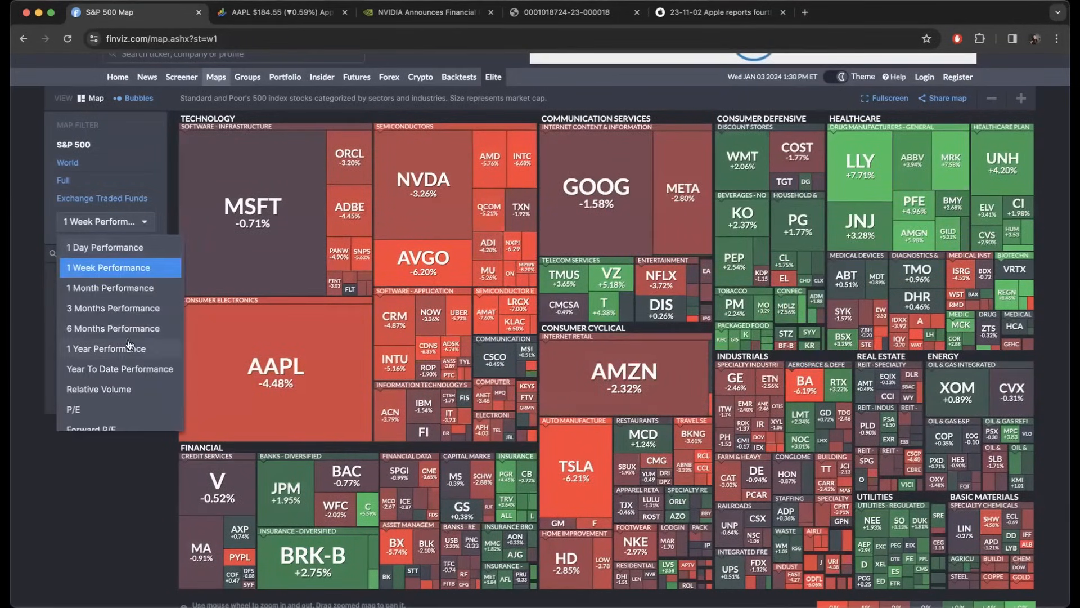
left_click(105, 348)
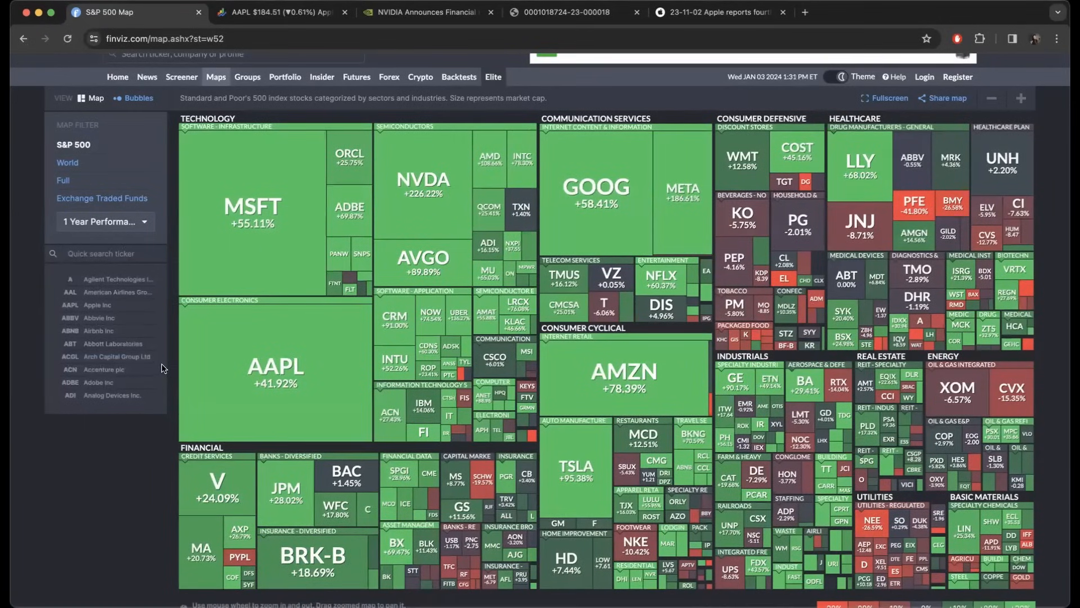
left_click(276, 12)
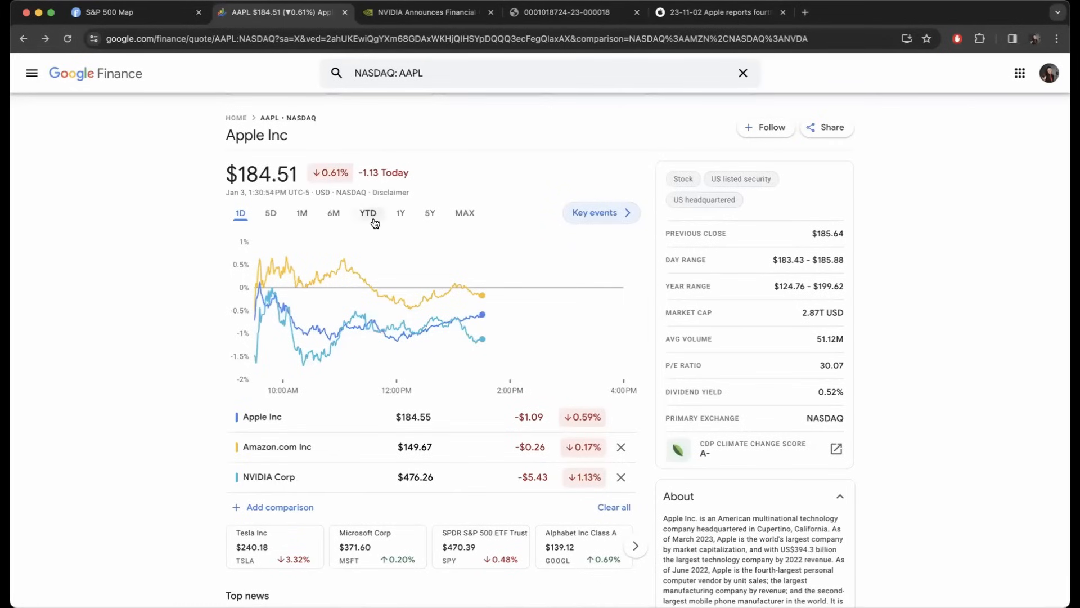
Step: Show the Apple, Amazon and NVIDIA comparison YTD, then view NVIDIA's results release
left_click(368, 213)
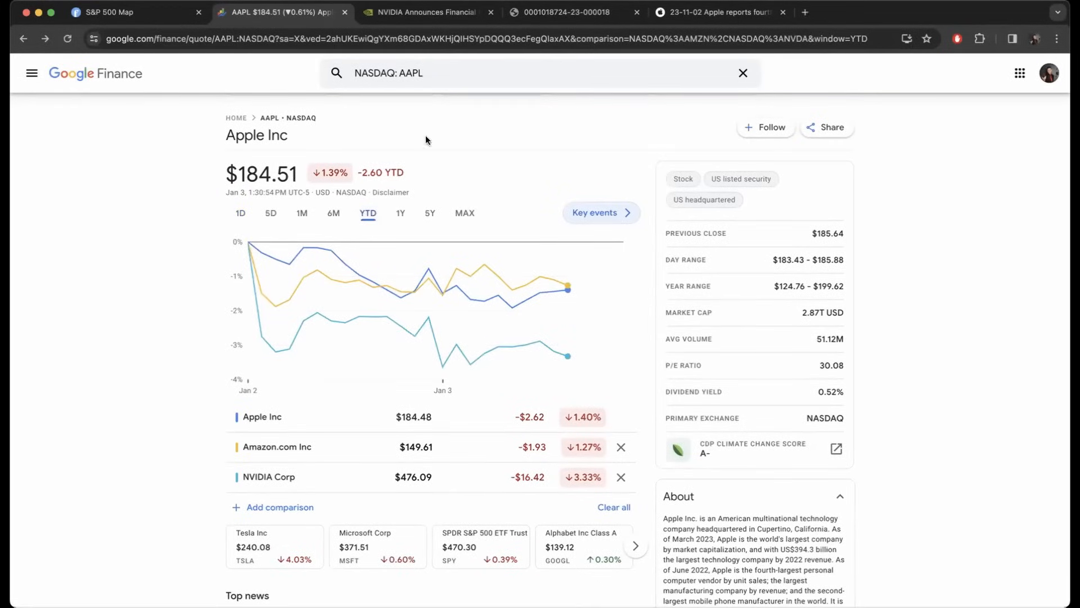
left_click(420, 12)
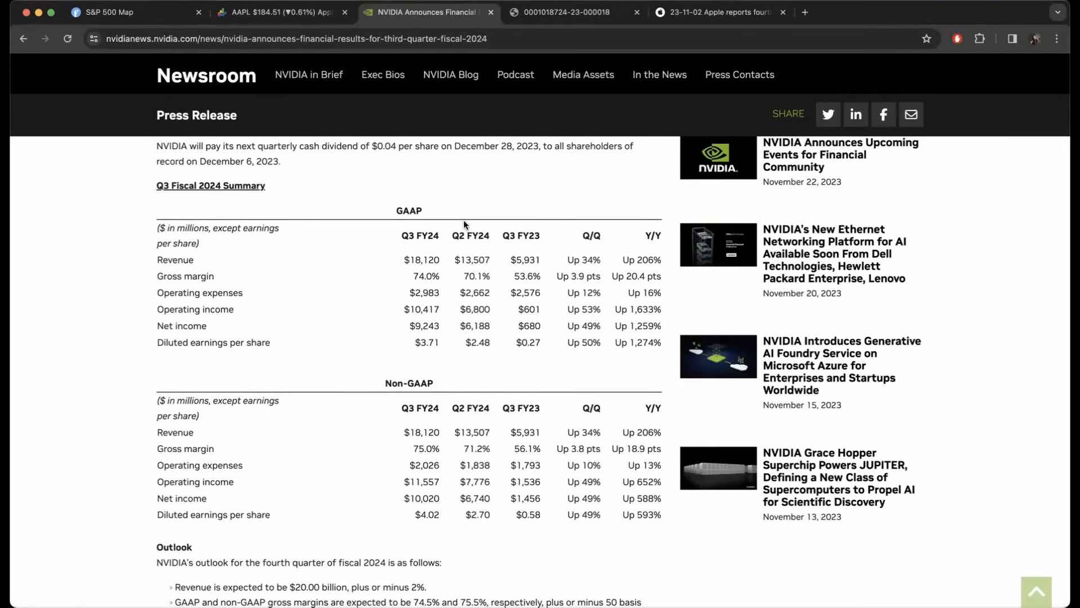
mouse_move(479, 231)
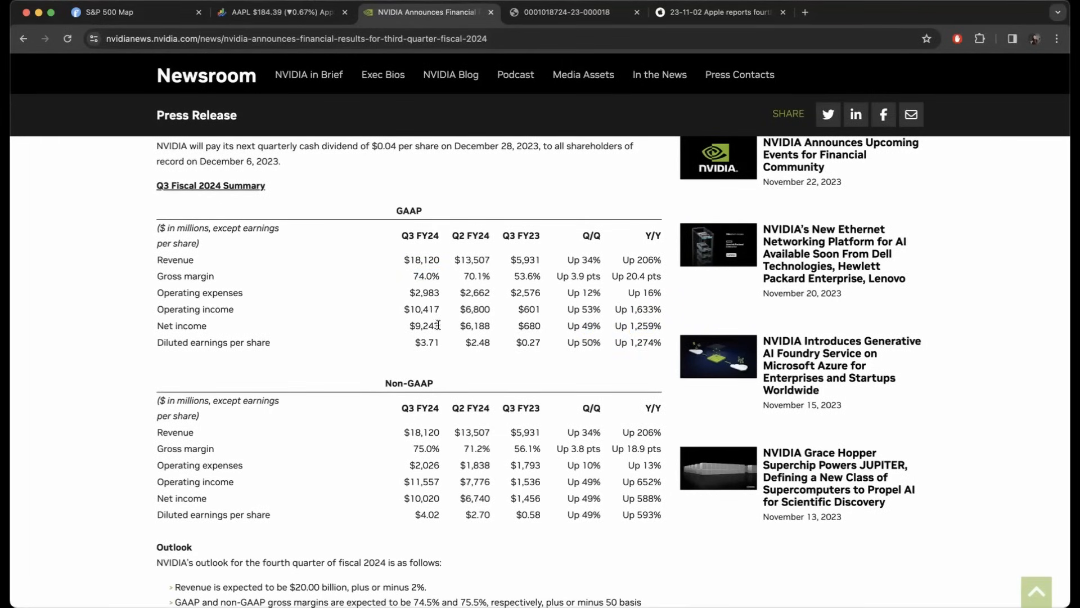
Step: Highlight NVIDIA's Q3 fiscal 2024 net income of $9,243 million in the GAAP summary
double_click(426, 325)
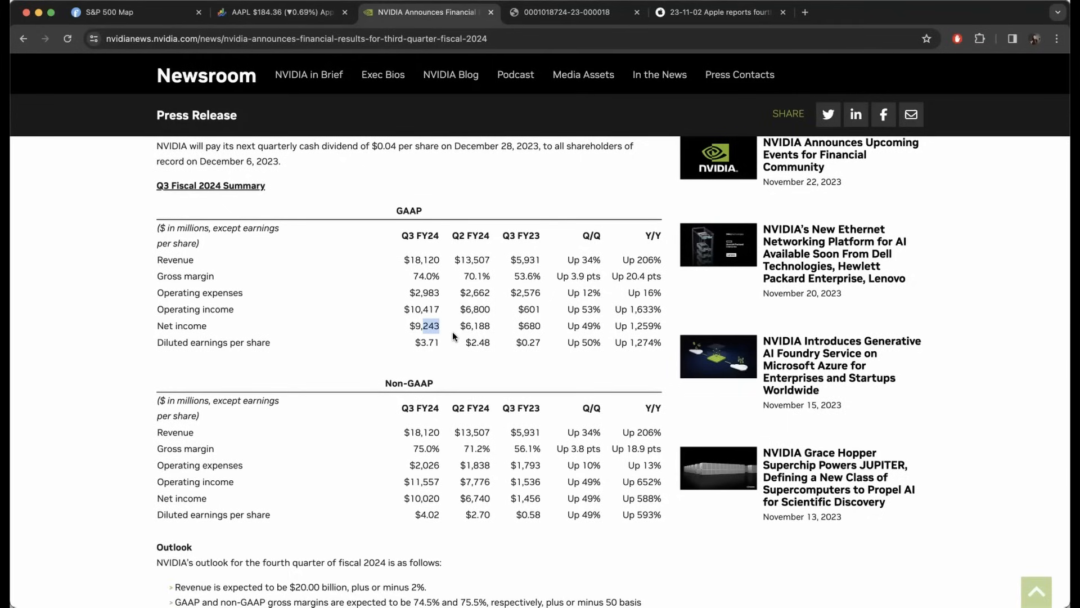
mouse_move(454, 337)
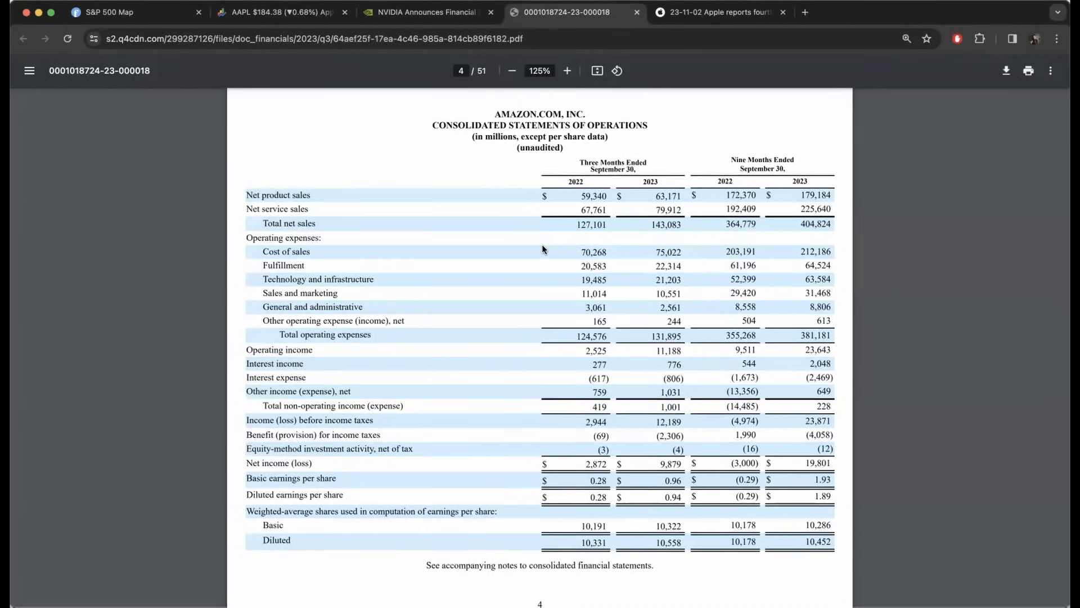
Step: Zoom Amazon's statement of operations PDF to 150% and scroll down the page
left_click(567, 70)
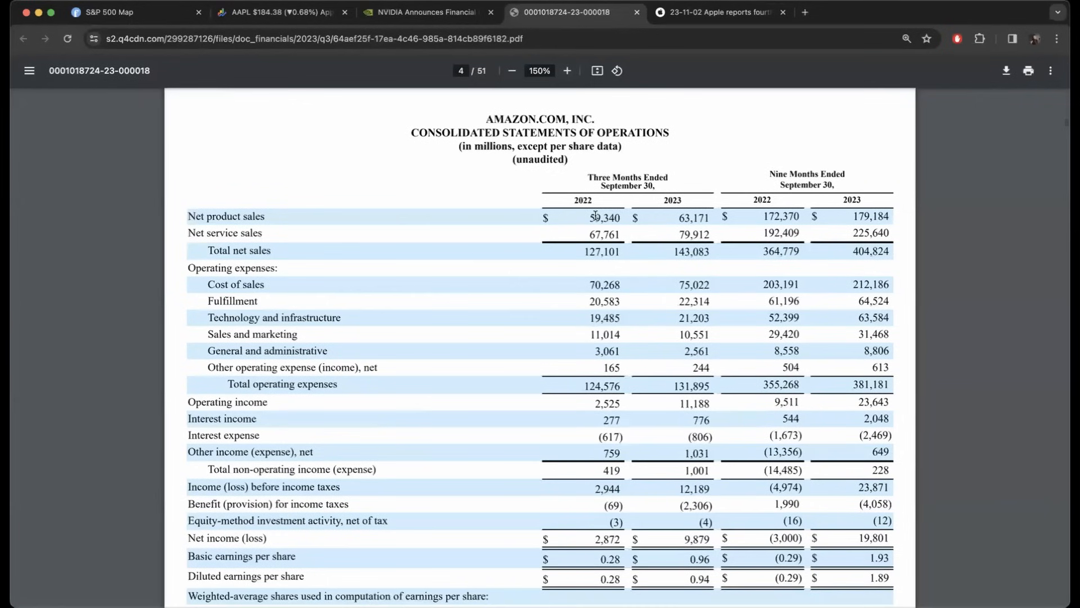
scroll("down", 3)
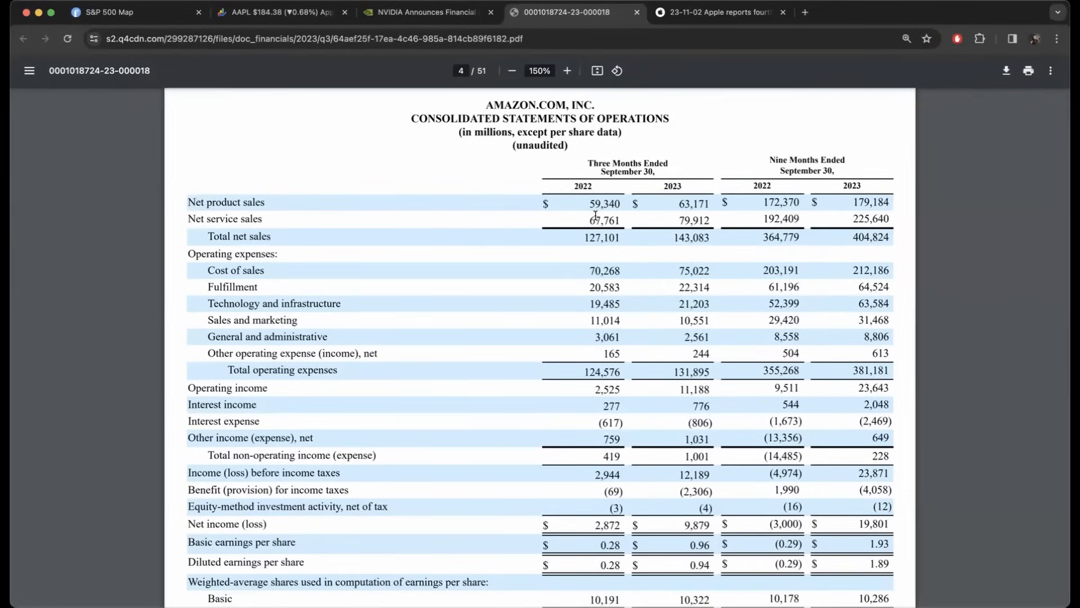
mouse_move(632, 239)
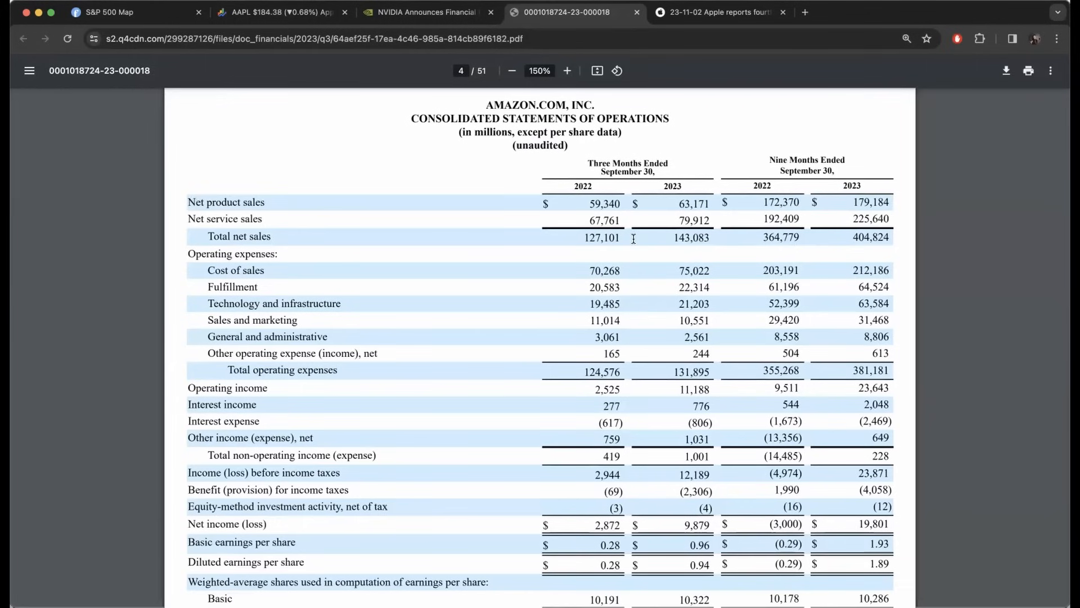
mouse_move(623, 230)
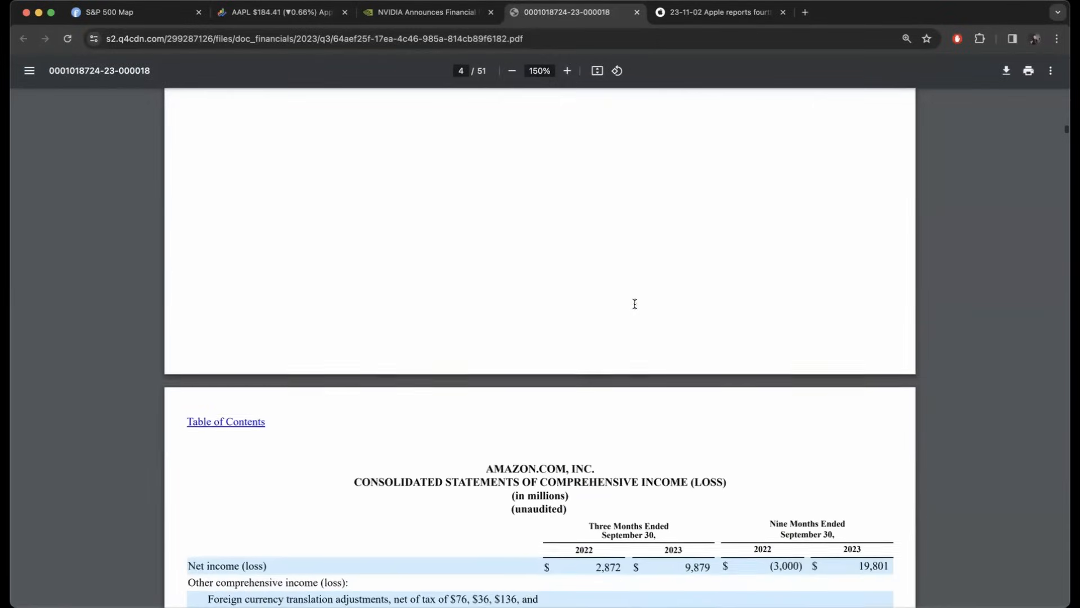
Step: Review Amazon's consolidated balance sheet, then switch to Apple's Q4 statements PDF
scroll("down", 3)
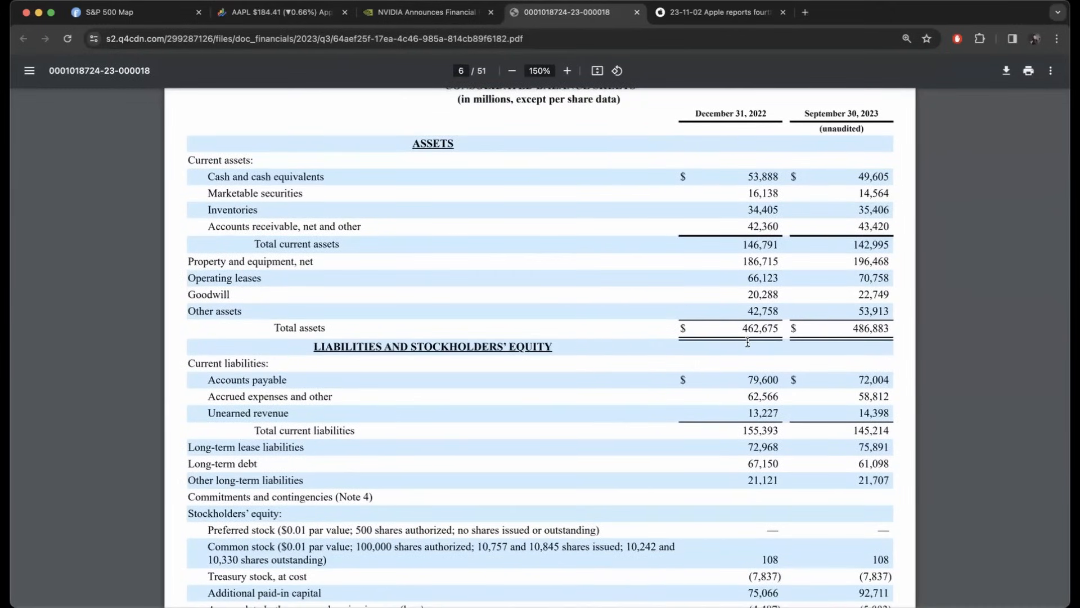
double_click(761, 328)
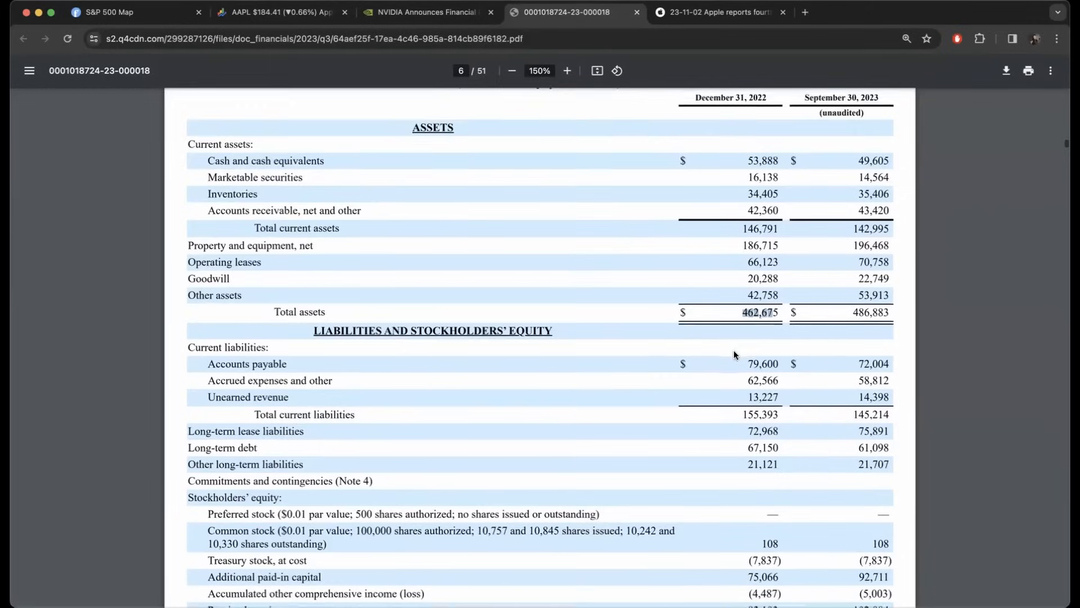
scroll("down", 3)
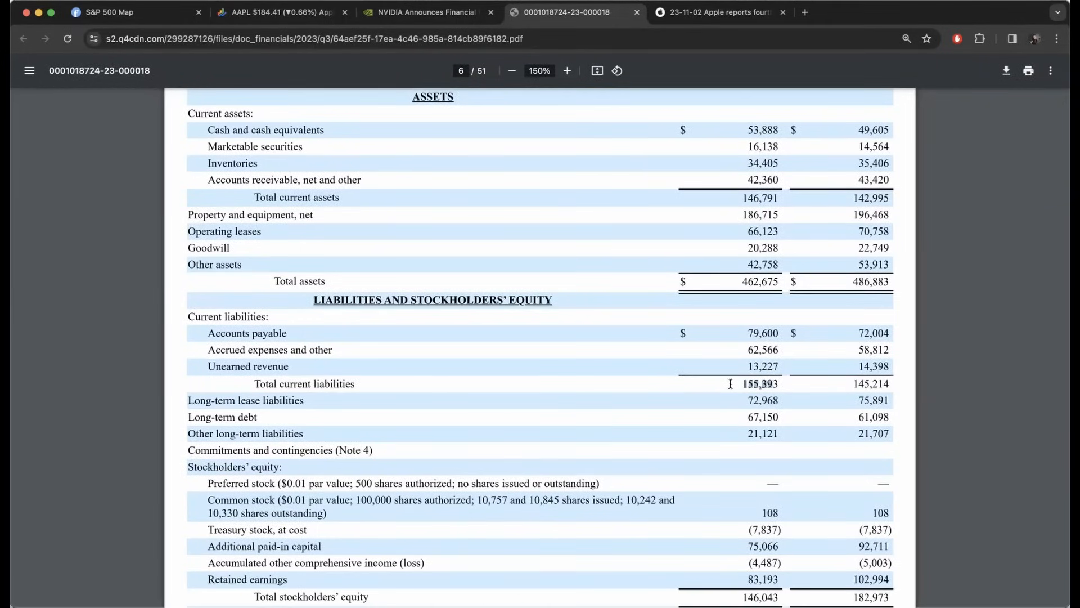
scroll("up", 3)
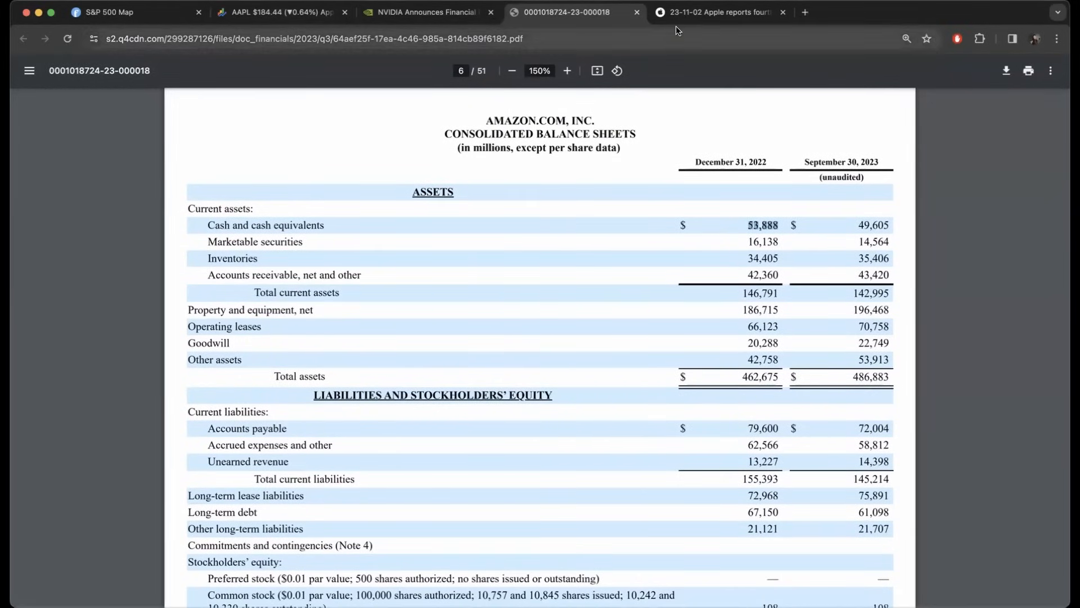
left_click(716, 12)
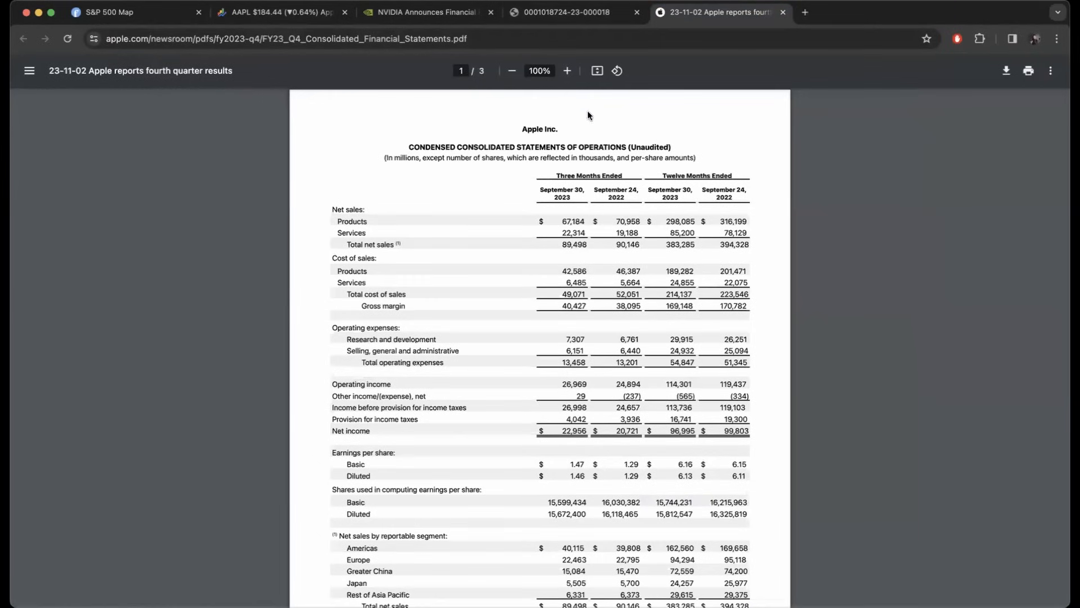
Step: Zoom Apple's Q4 statement of operations from 100% to 150% and scroll down
left_click(567, 70)
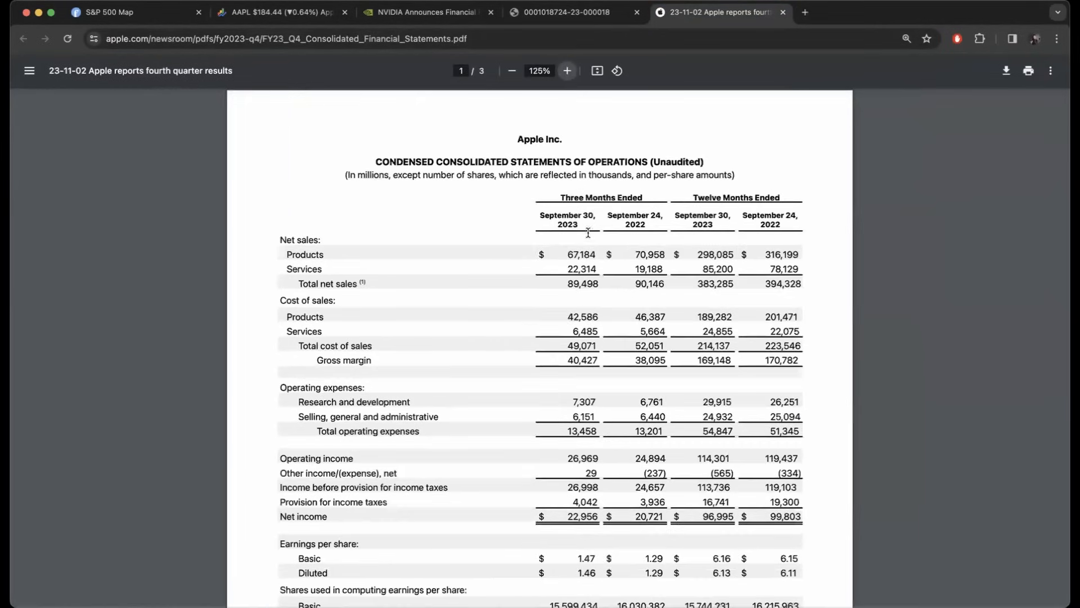
left_click(567, 70)
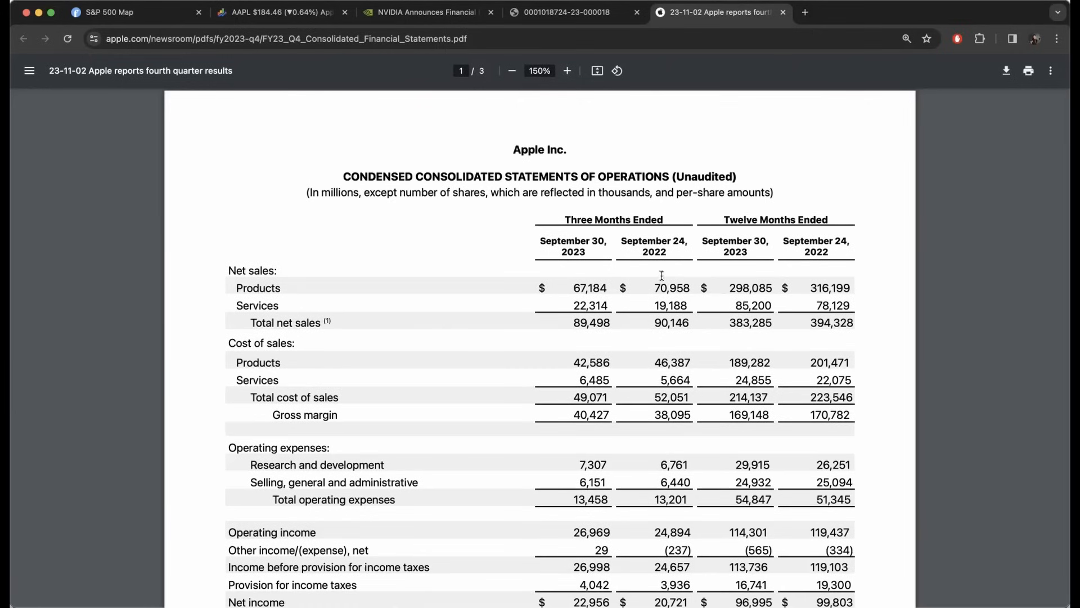
mouse_move(692, 288)
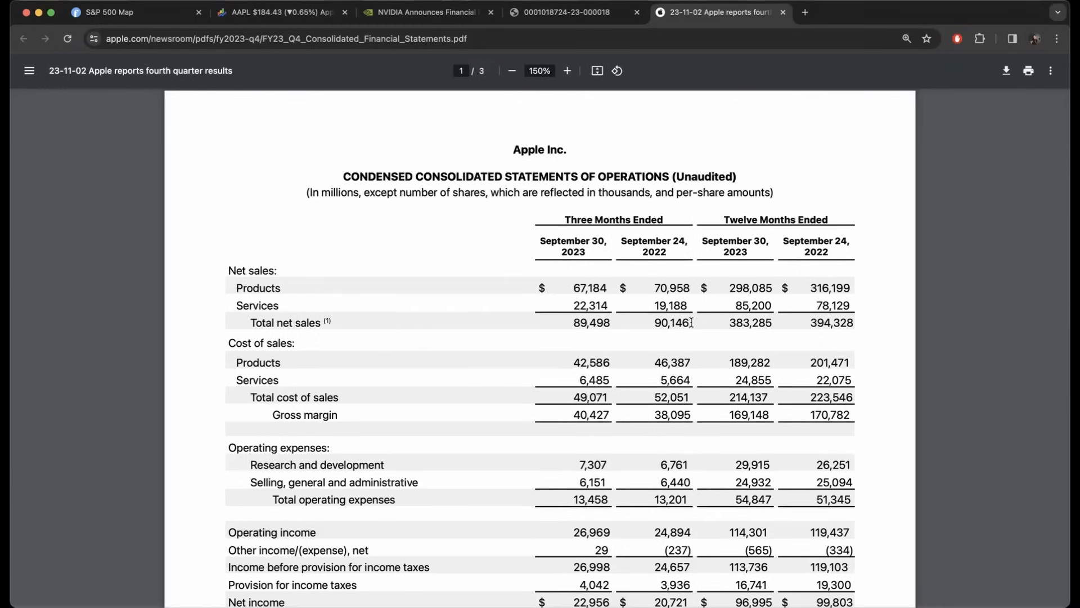
scroll("down", 3)
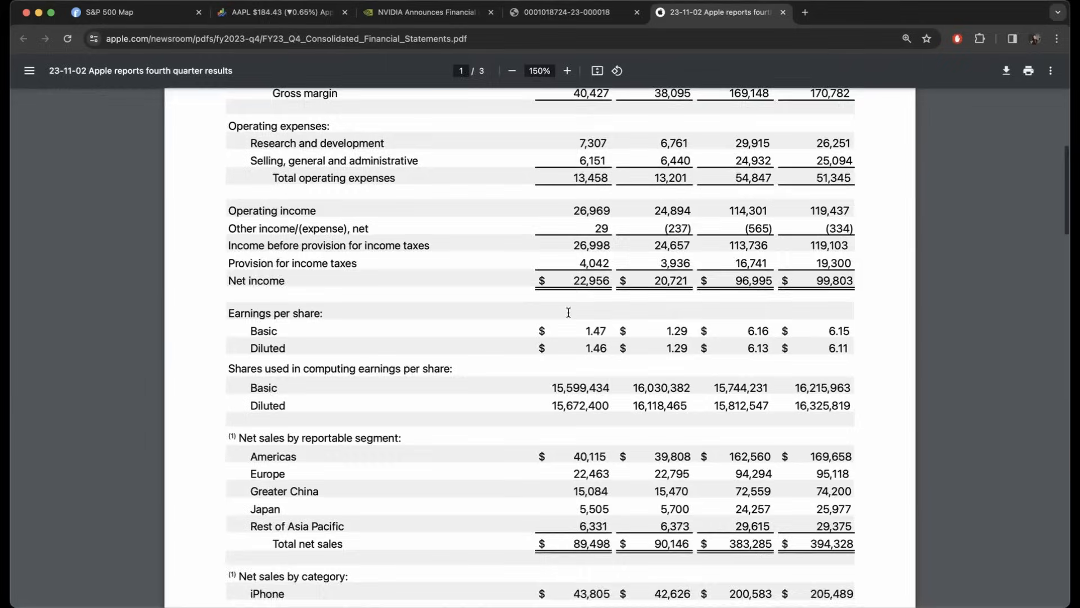
scroll("down", 3)
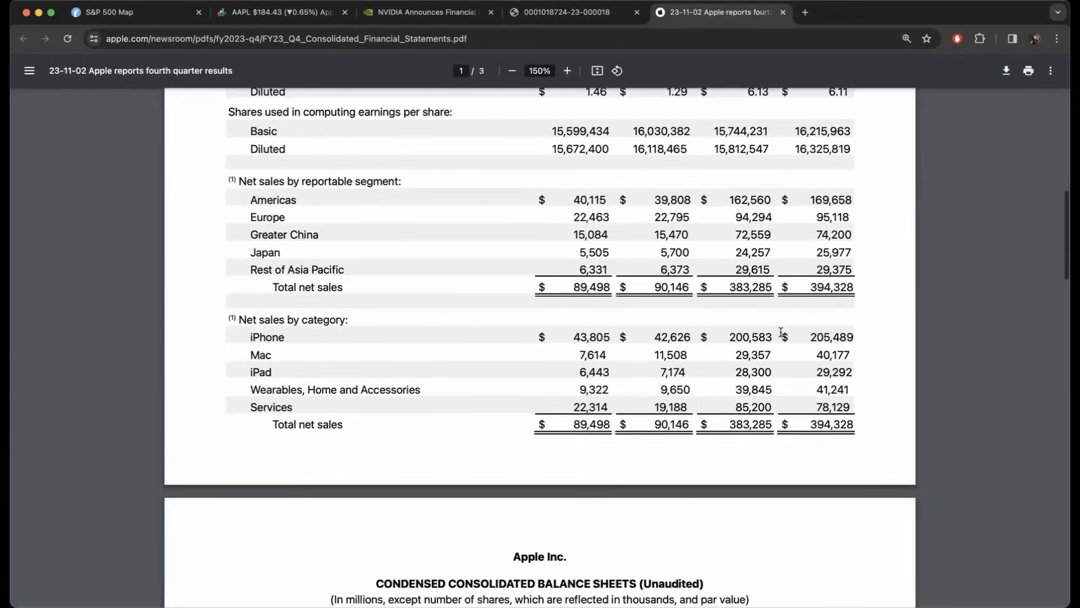
double_click(831, 337)
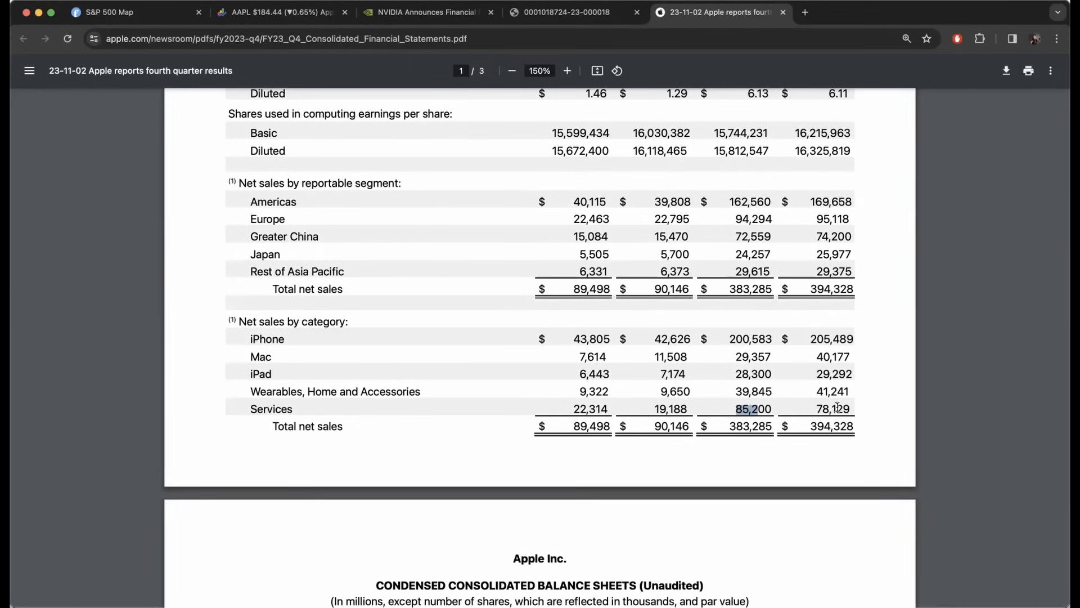
mouse_move(833, 395)
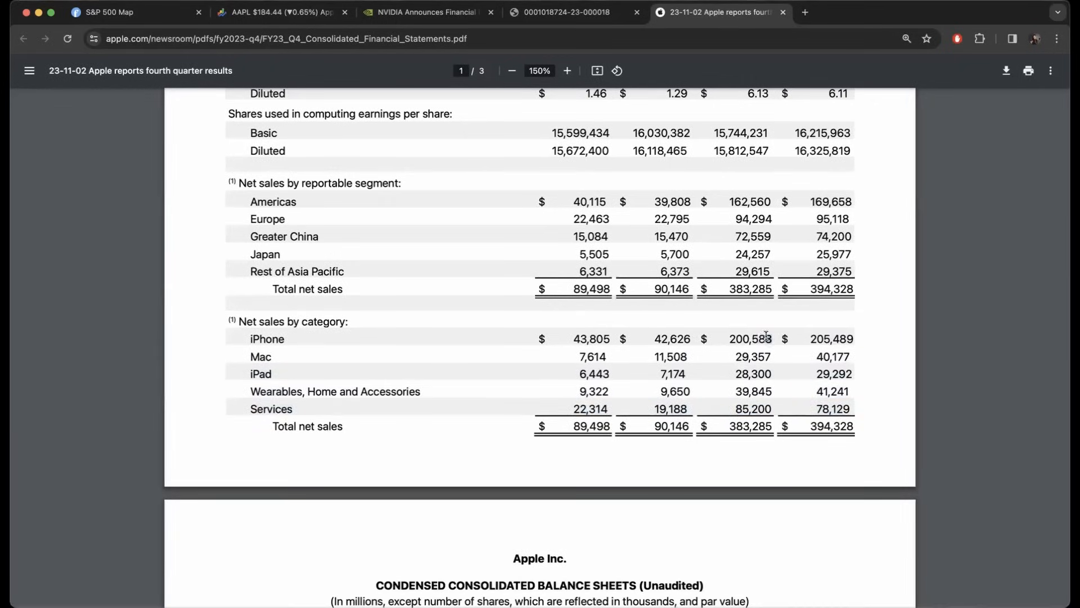
double_click(750, 338)
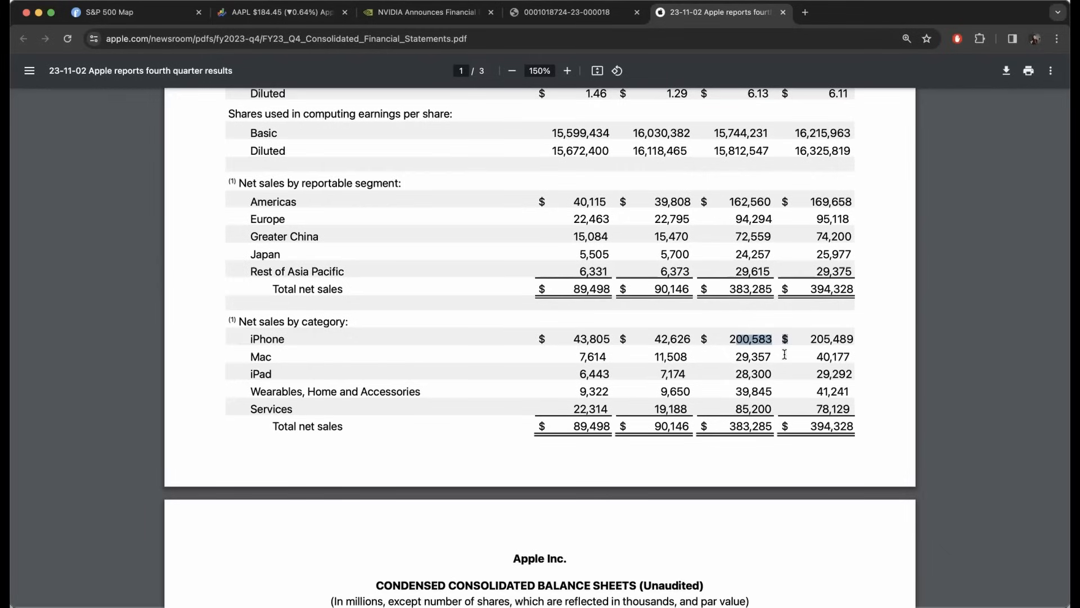
mouse_move(736, 386)
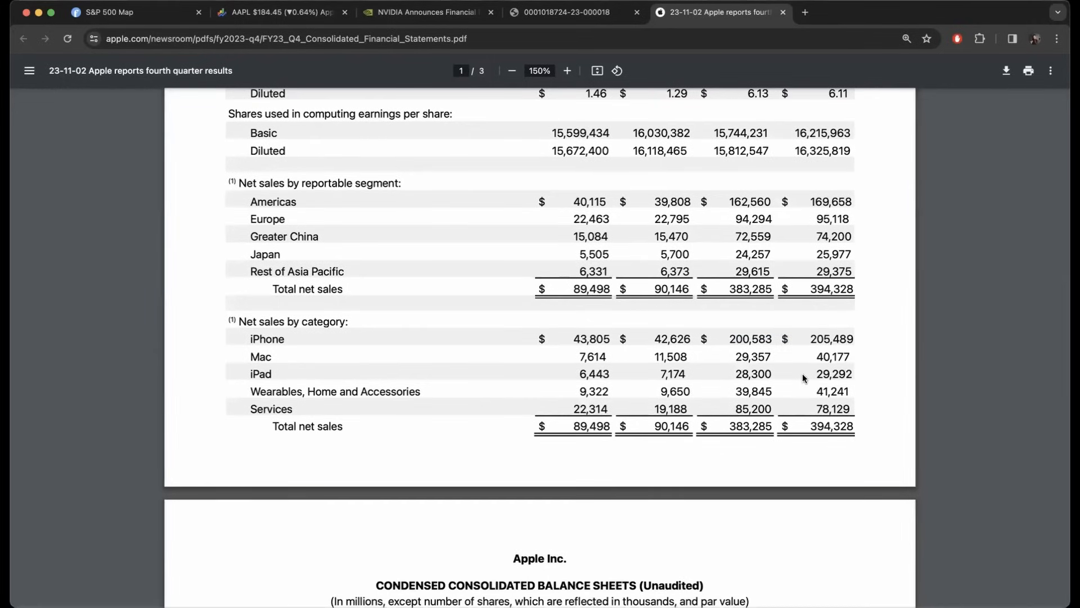
mouse_move(801, 378)
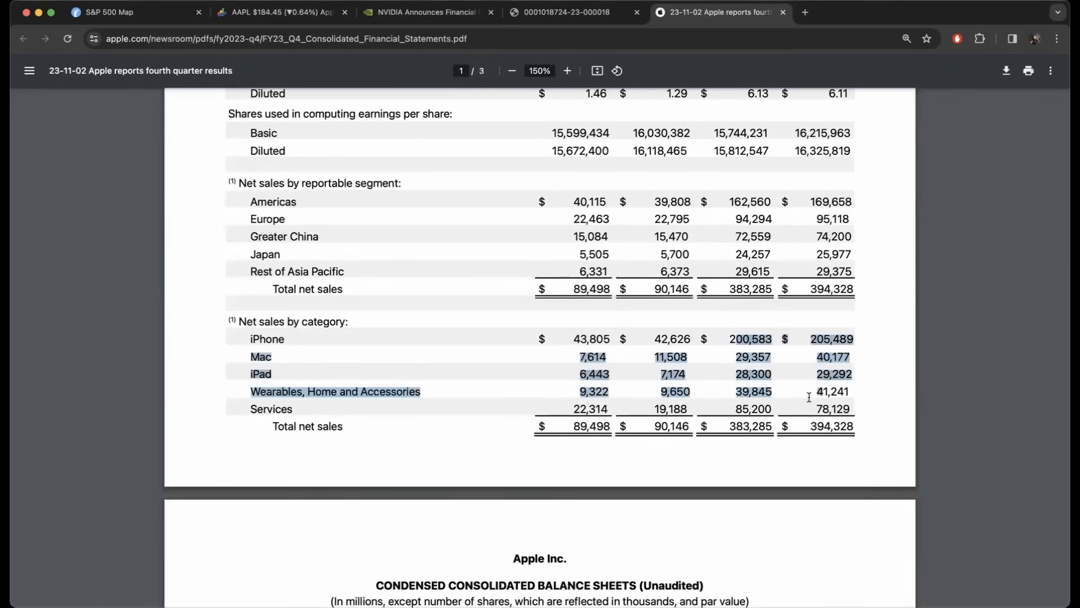
left_click(804, 386)
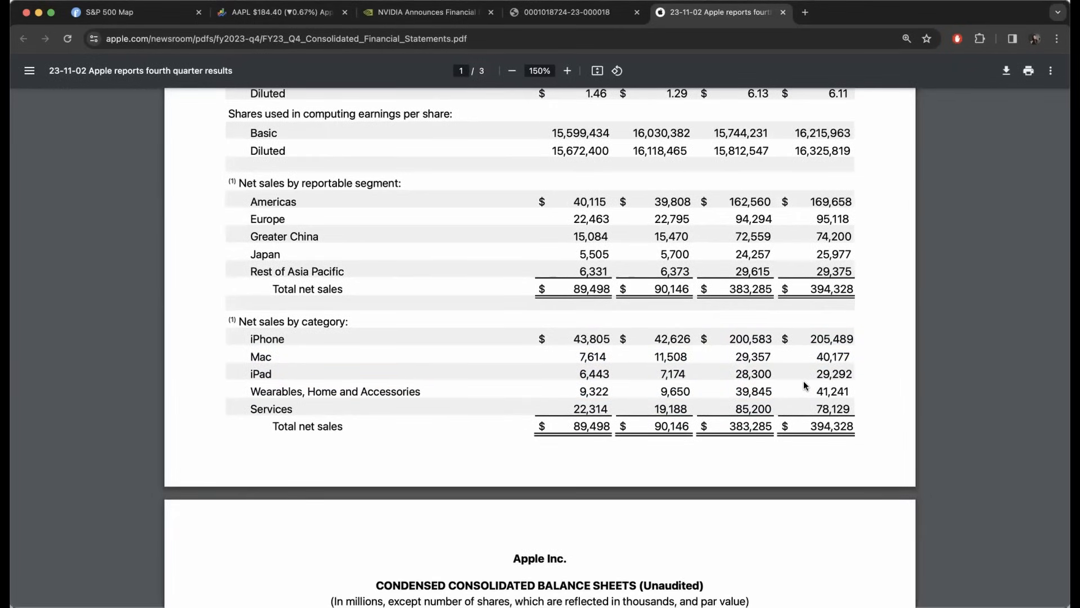
scroll("down", 3)
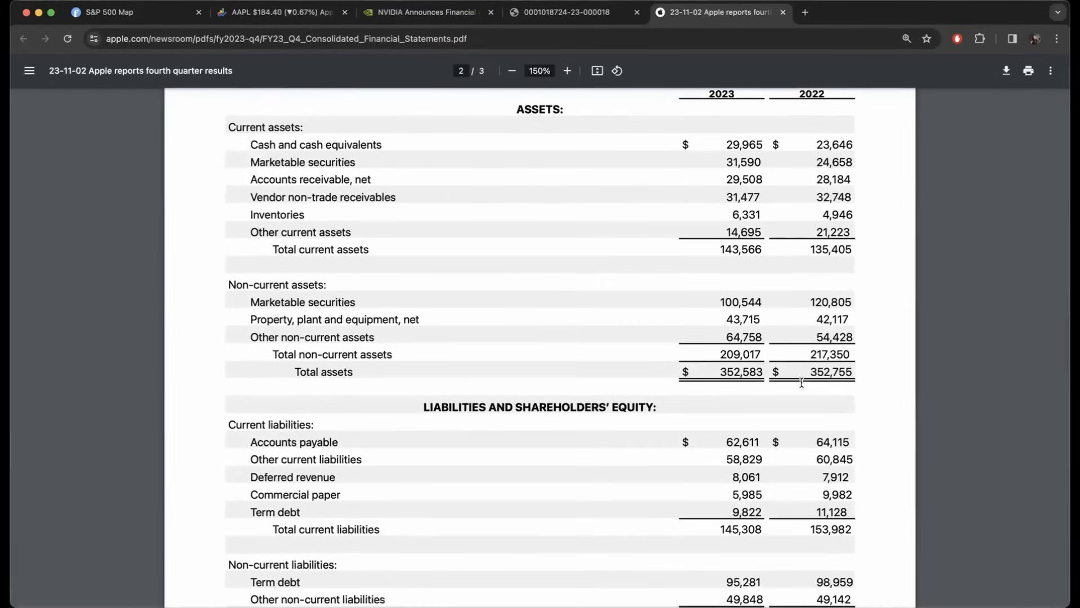
Step: Highlight Apple's $352,583 million total assets and scroll through liabilities and equity
double_click(742, 371)
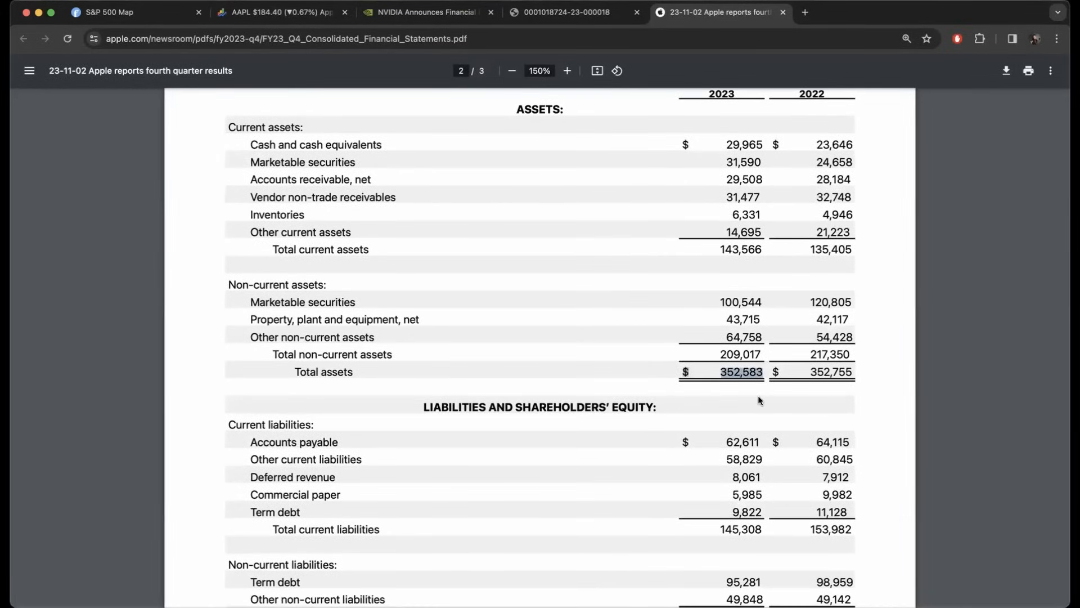
scroll("down", 3)
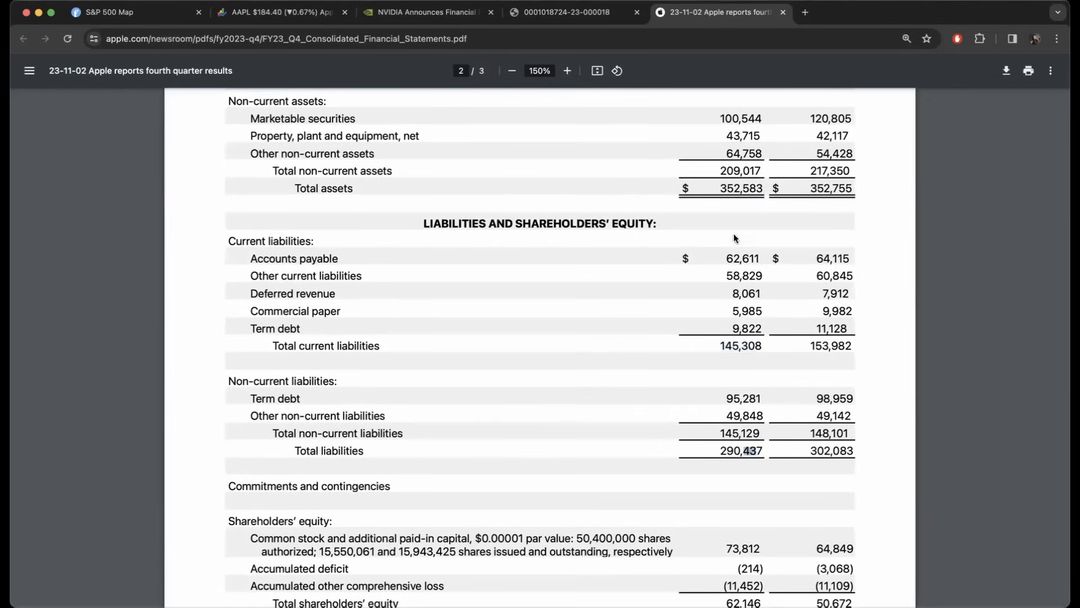
mouse_move(726, 246)
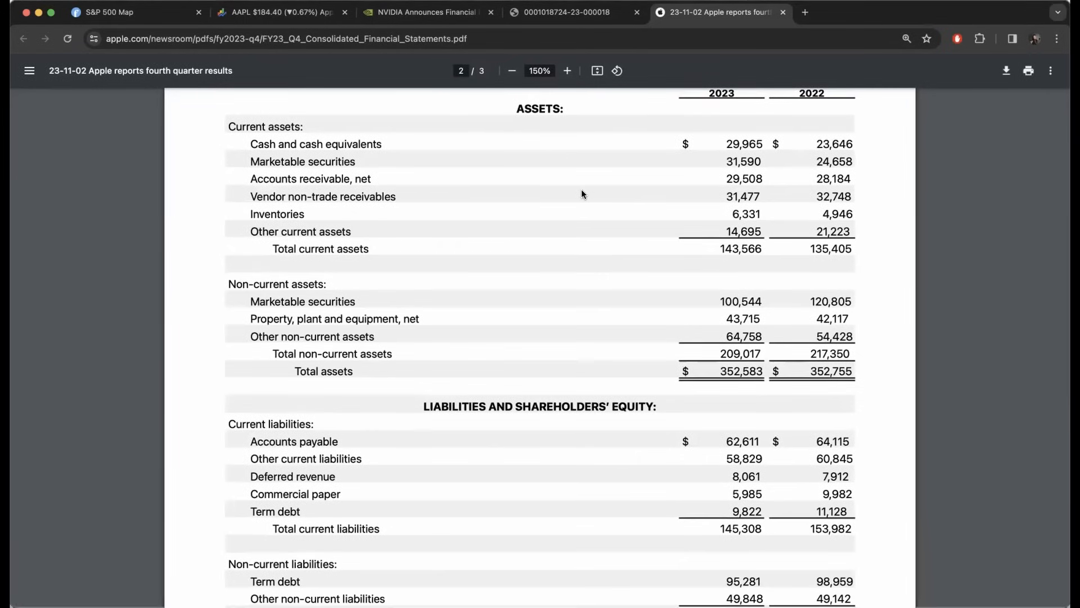
left_click(131, 12)
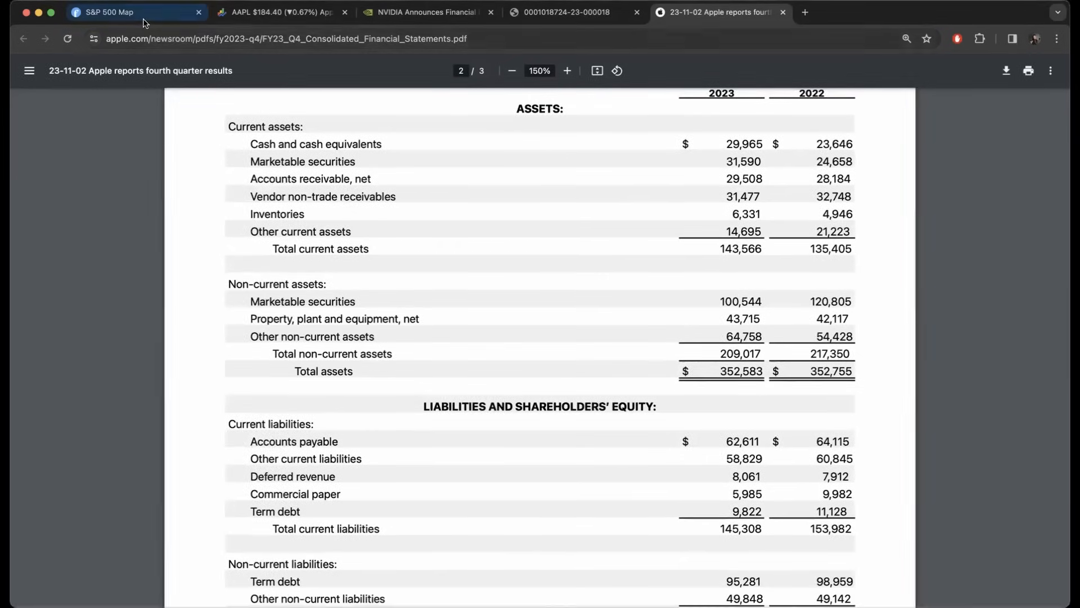
Step: Return to the Finviz S&P 500 one-year heatmap tab
left_click(135, 12)
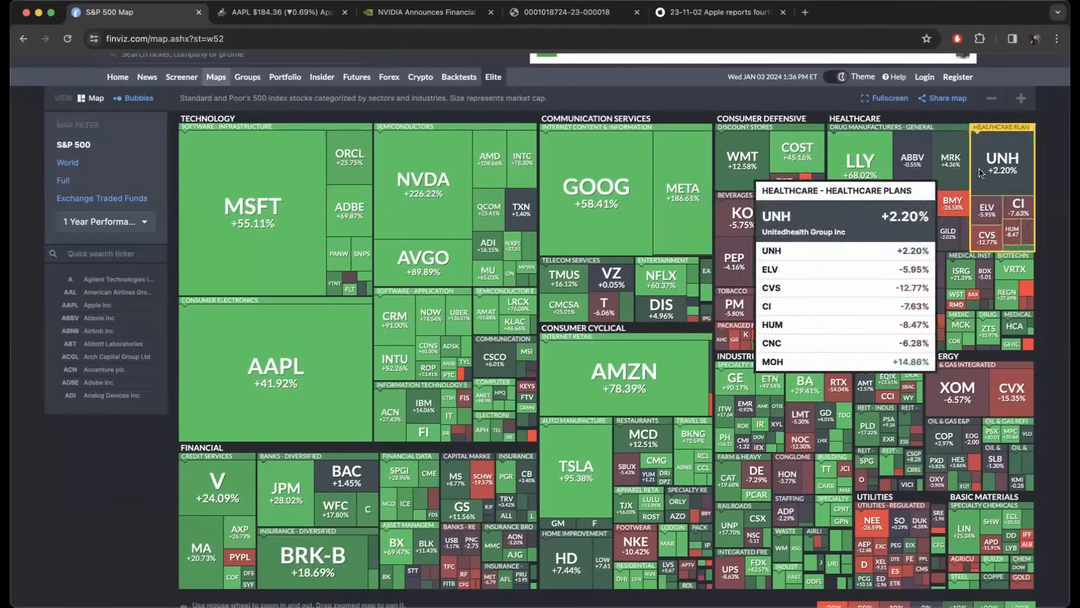
mouse_move(1063, 329)
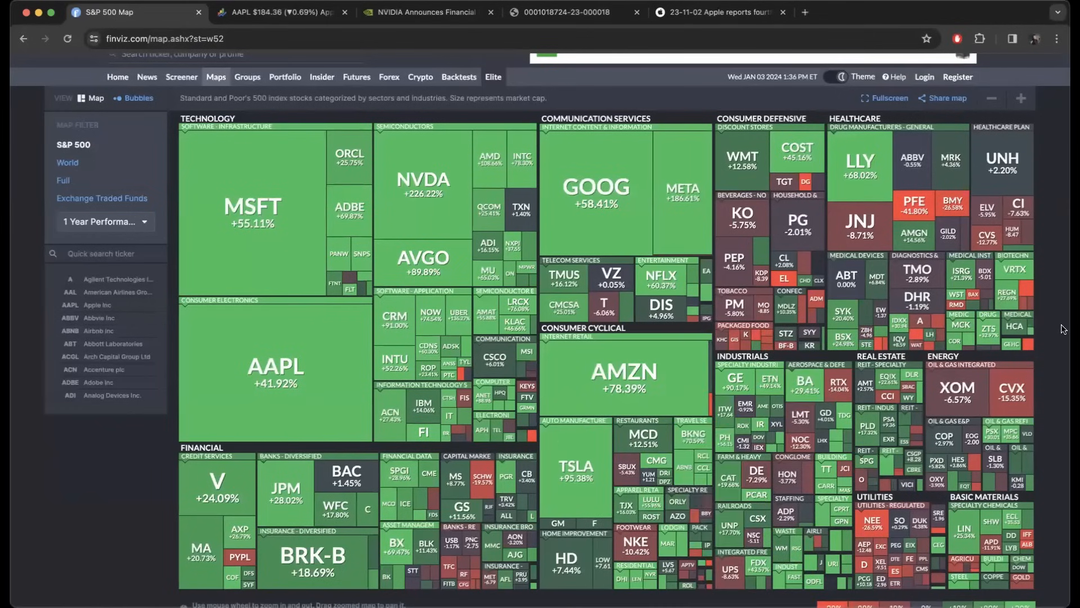